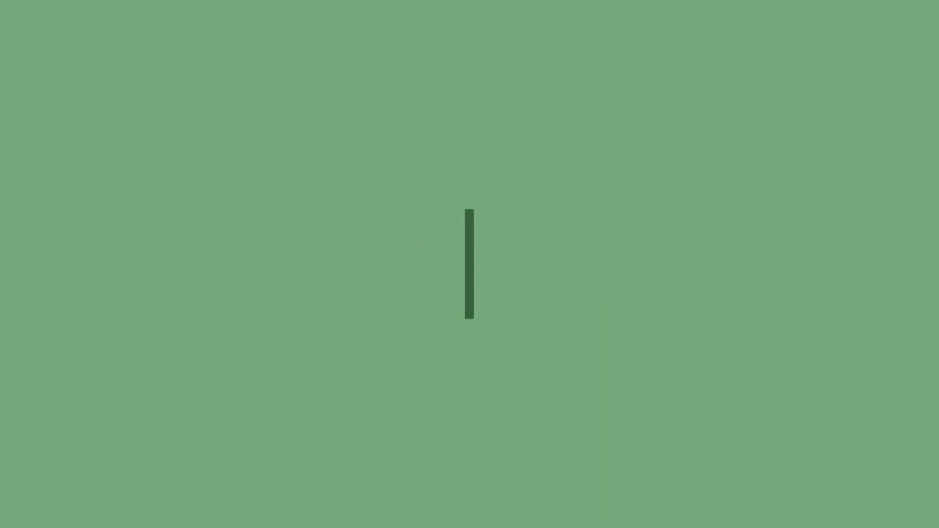
Step: Reach the bottom of the folders and labels drawer and choose Settings
text(Android Tutorials)
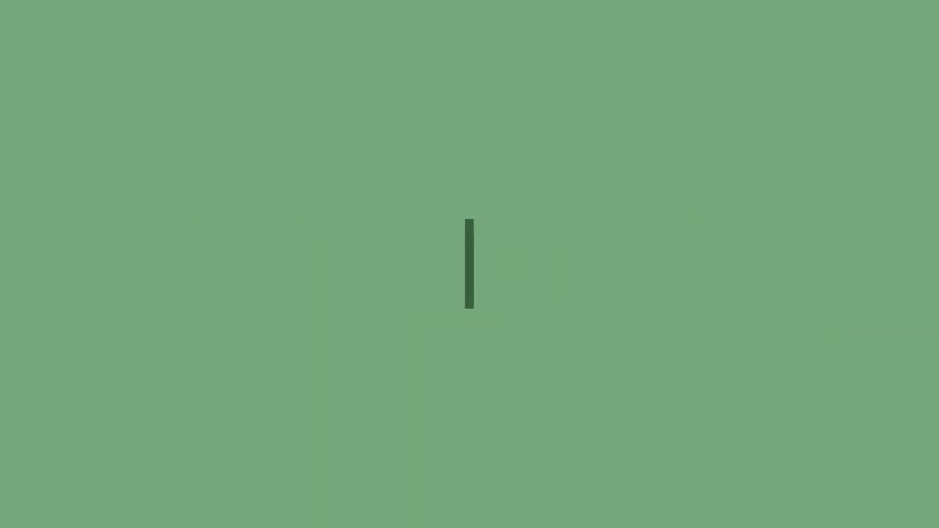
text(Android Guides)
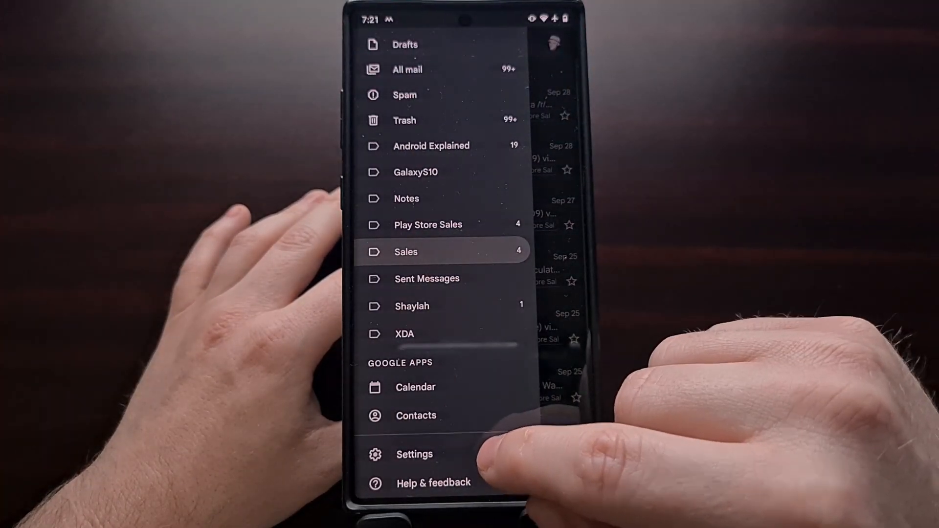
click(414, 454)
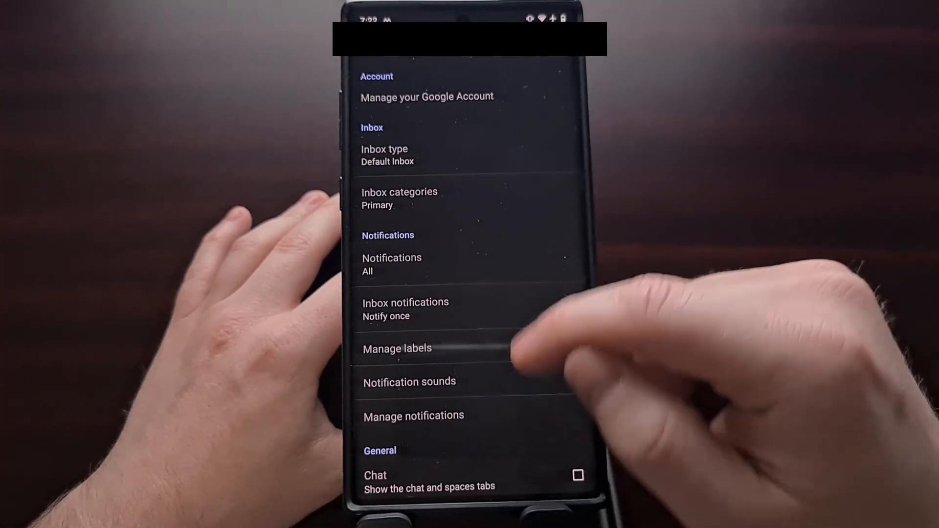
Step: Scroll the account settings down through General toward the Meet section
scroll(down, 3)
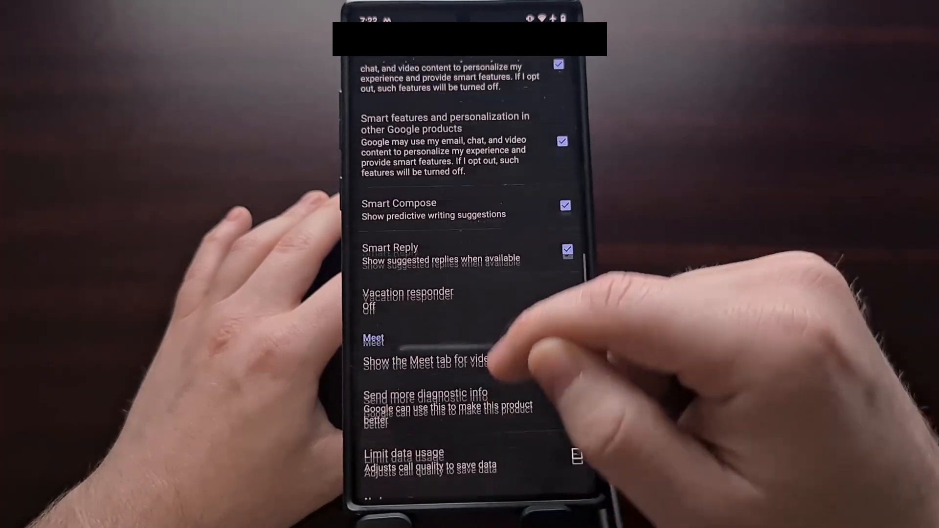